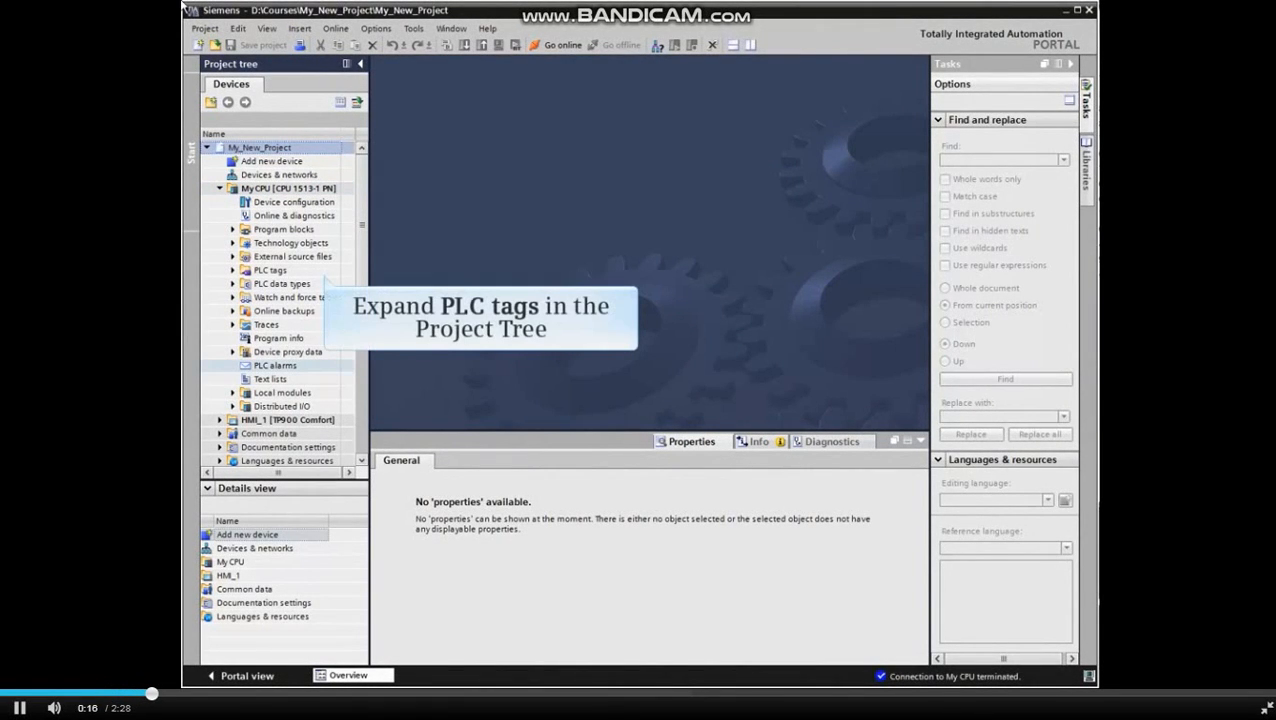
Select and expand the PLC tags folder under My CPU to list its tag tables
{"action": "left_click", "coordinate": [270, 270]}
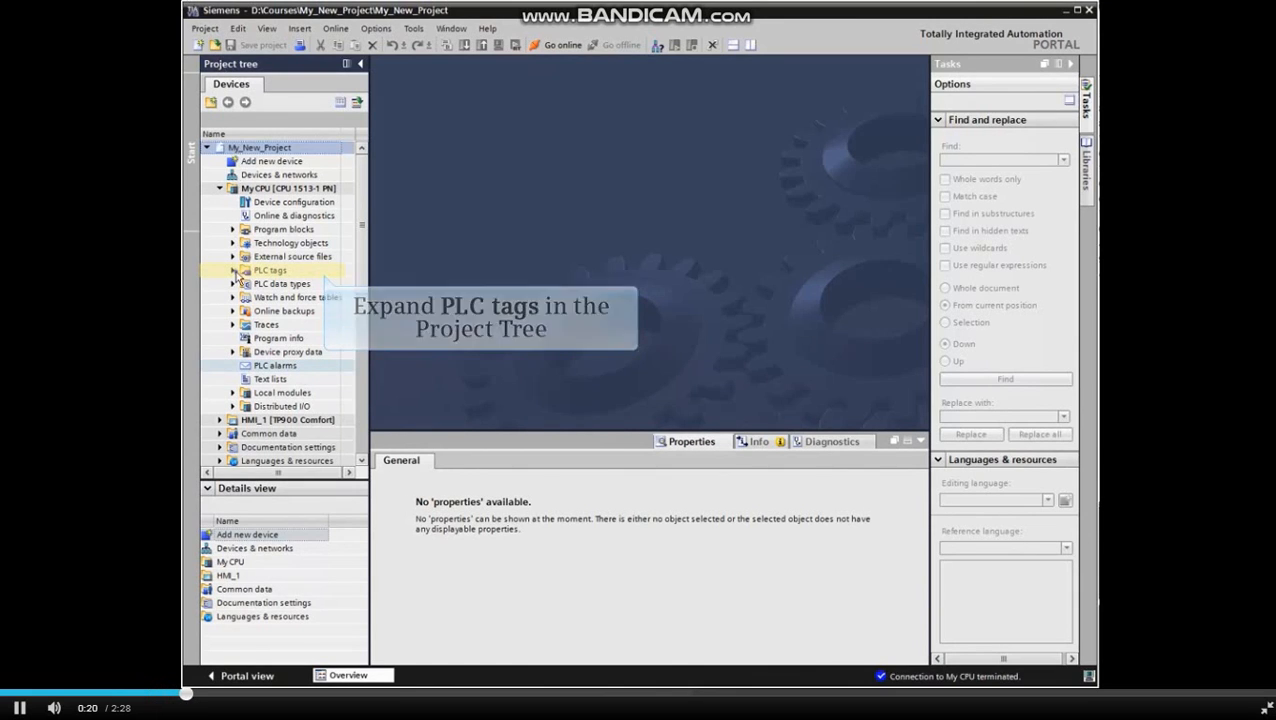
{"action": "left_click", "coordinate": [232, 270]}
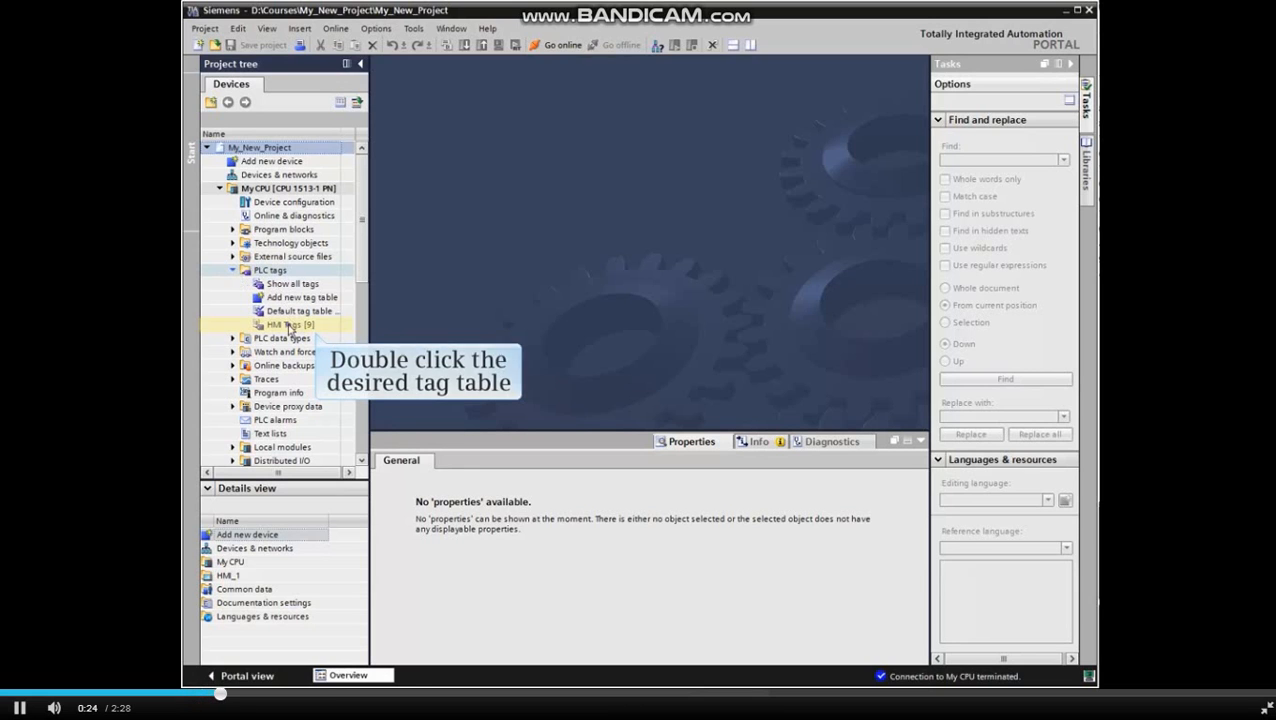
Open the HMI Tags [9] table from the Project tree
{"action": "double_click", "coordinate": [291, 324]}
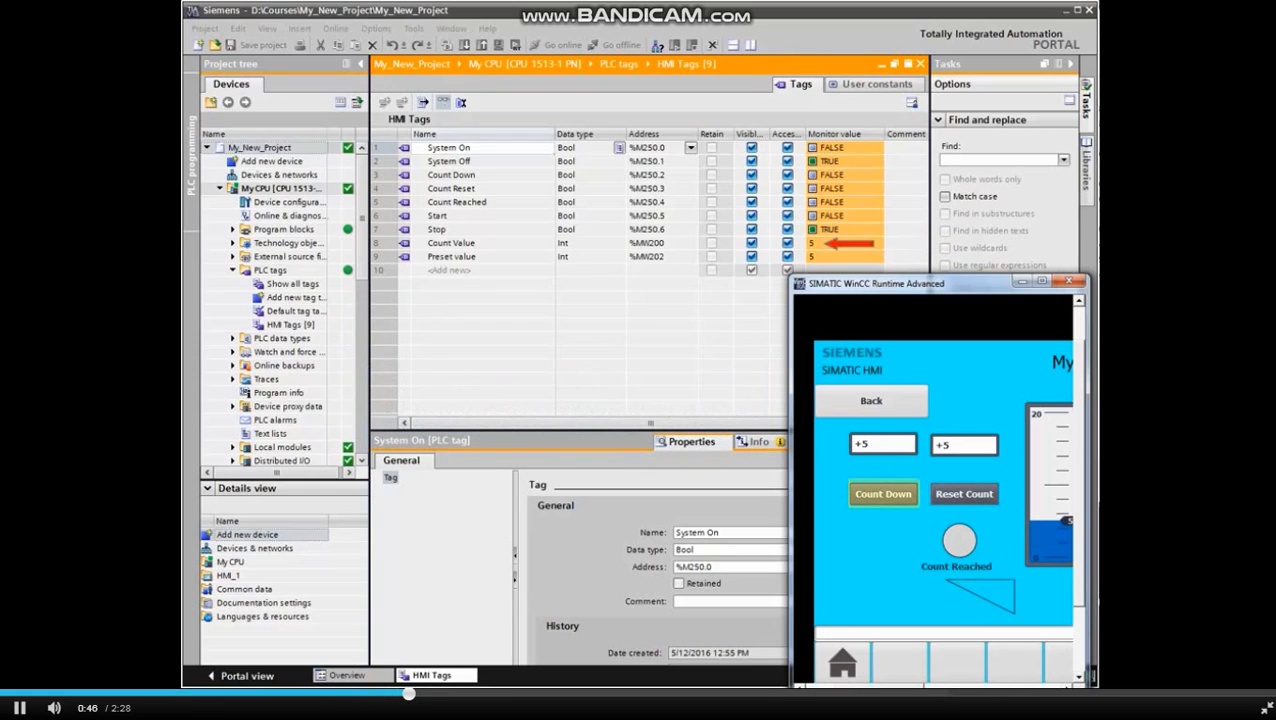
Press Count Down three times in WinCC Runtime to lower Count Value
{"action": "left_click", "coordinate": [882, 493]}
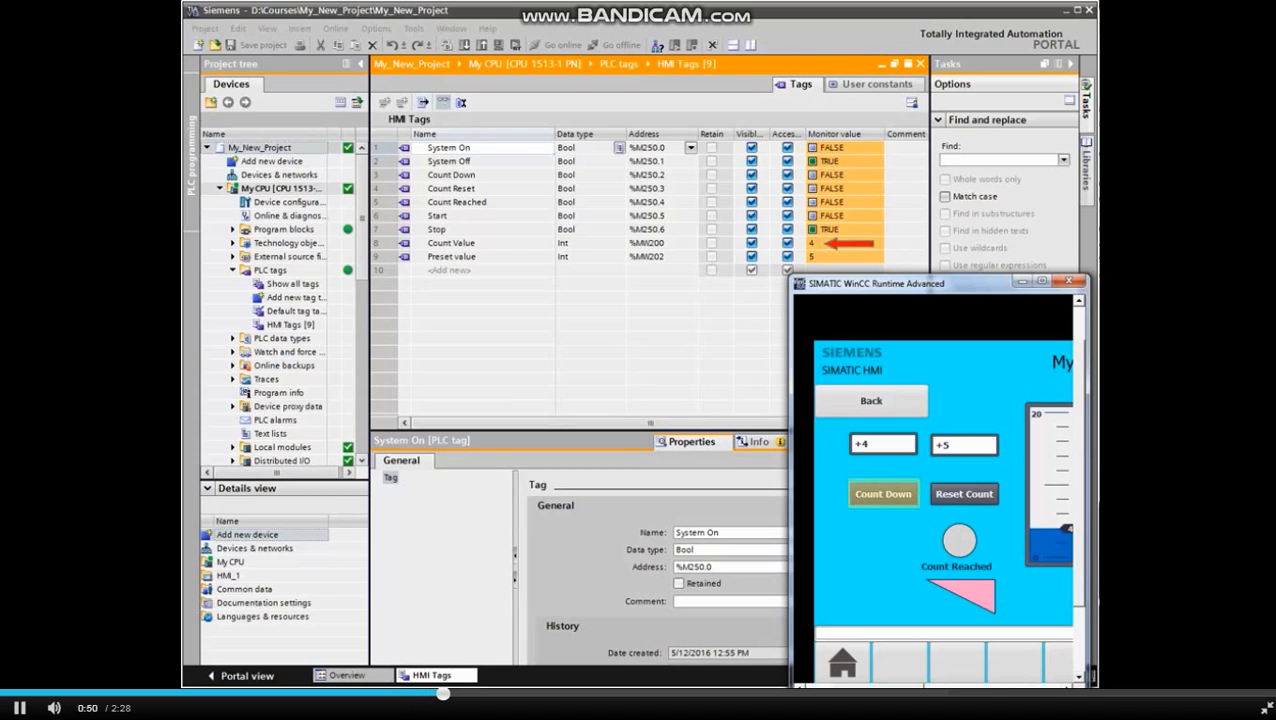
{"action": "left_click", "coordinate": [882, 493]}
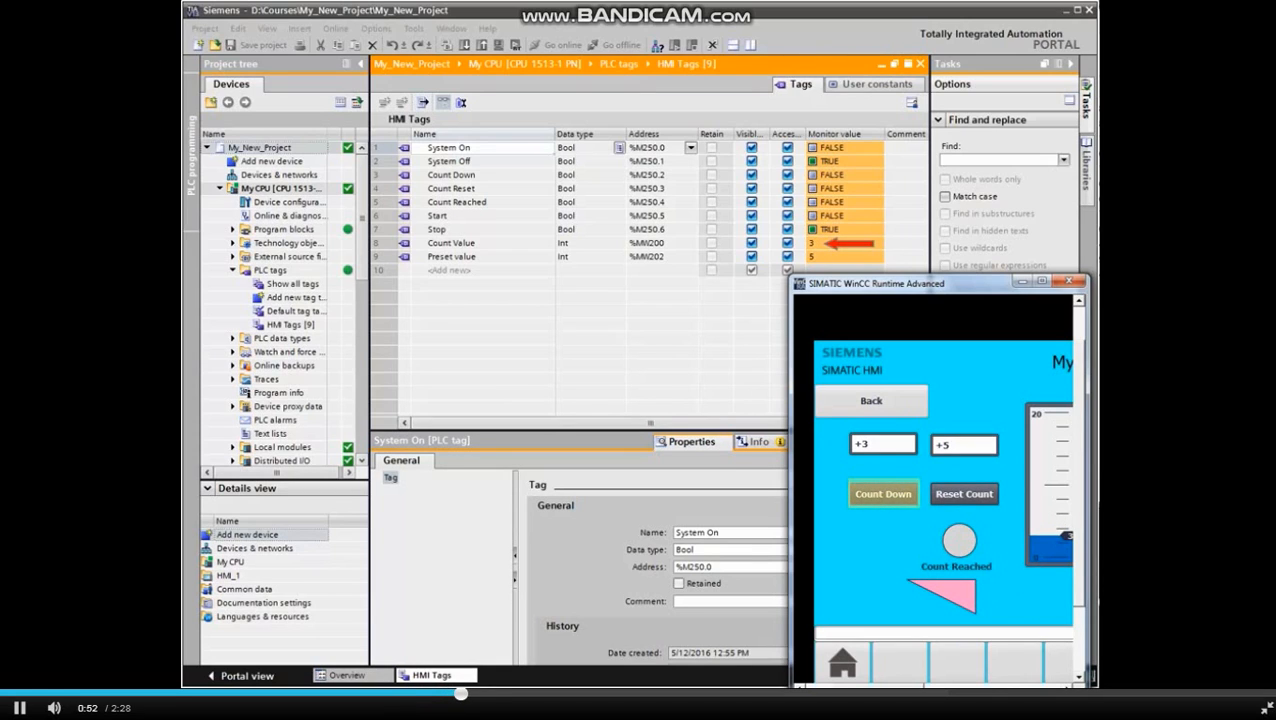
{"action": "left_click", "coordinate": [882, 493]}
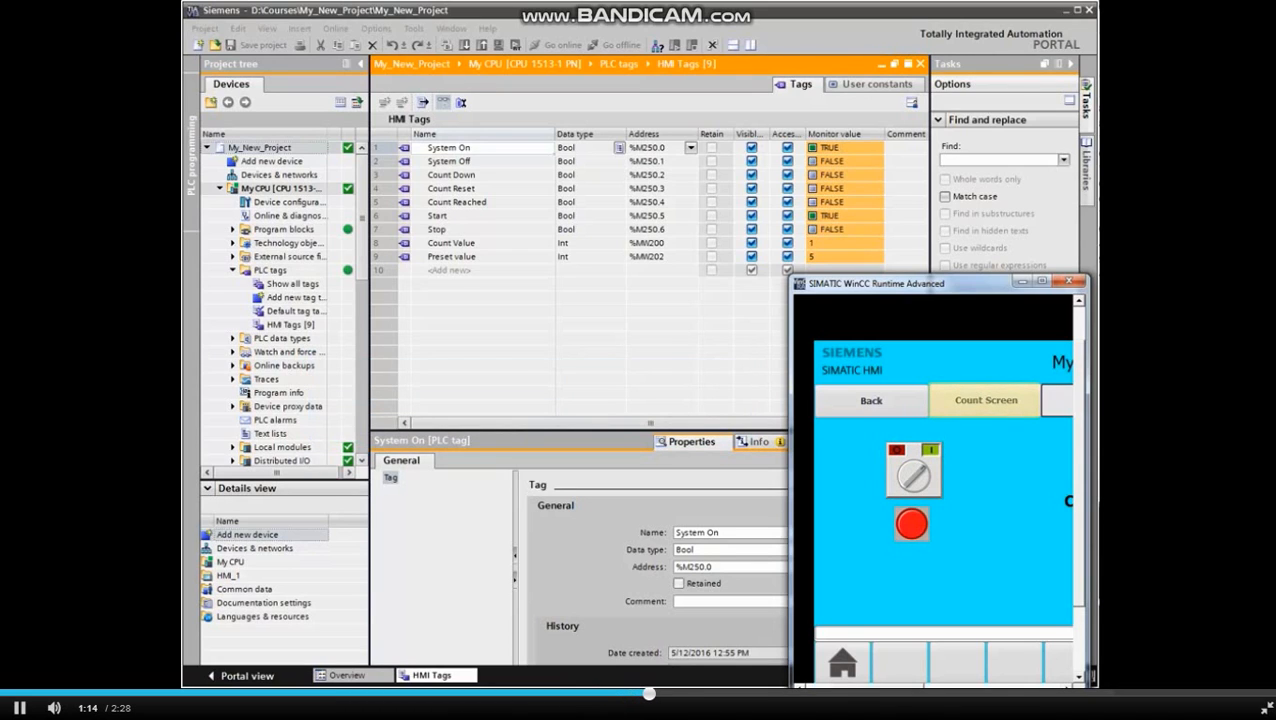
Close the SIMATIC WinCC Runtime Advanced window
{"action": "left_click", "coordinate": [985, 400]}
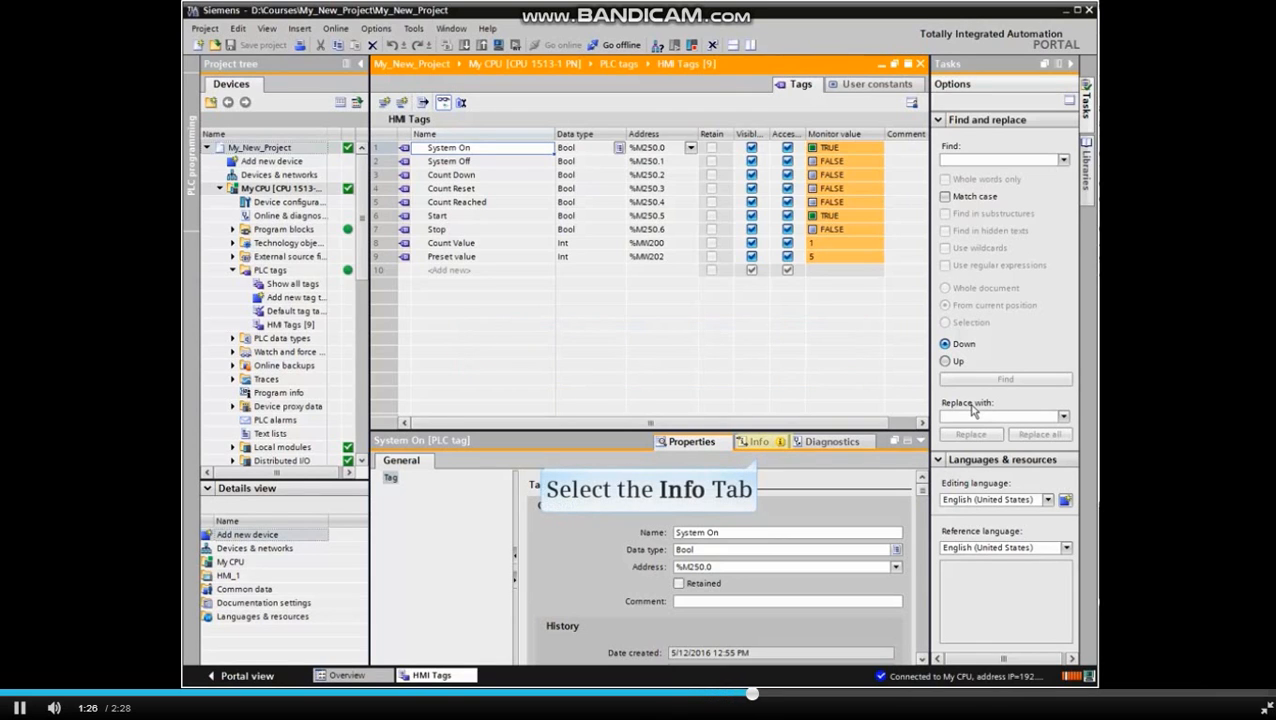
Open the Info area and show cross-references for the System On tag
{"action": "left_click", "coordinate": [757, 441]}
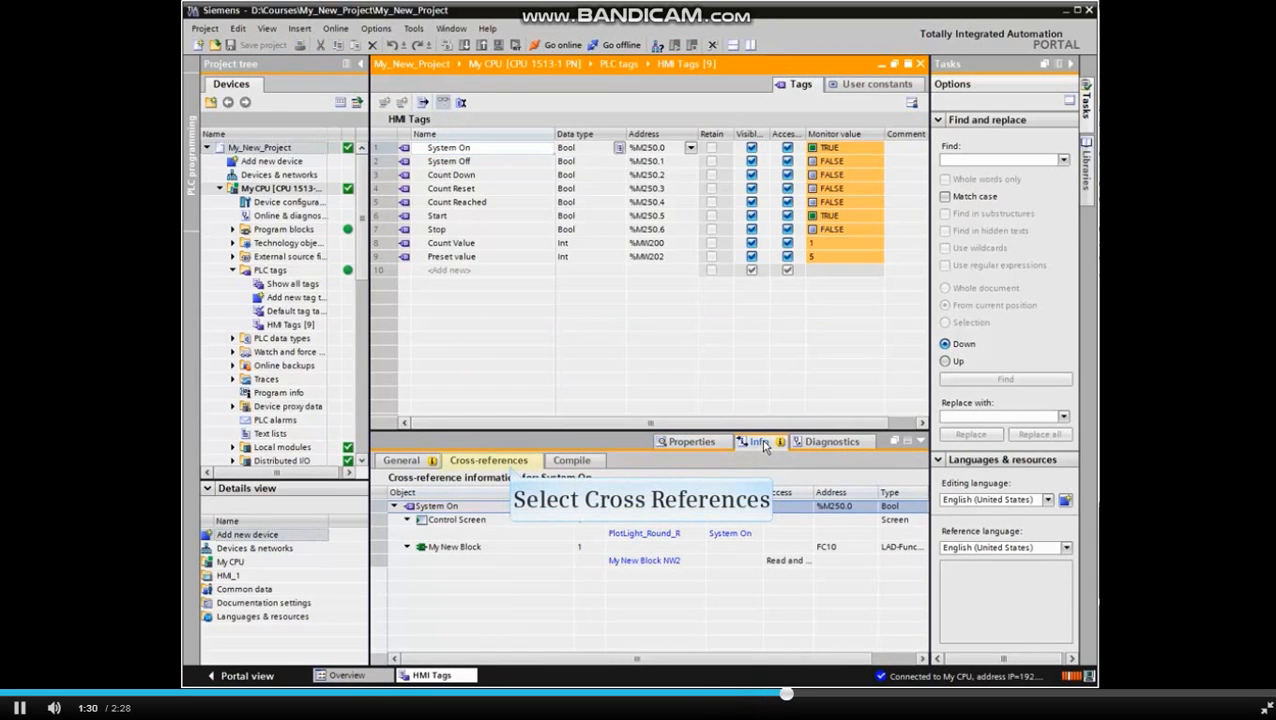
{"action": "double_click", "coordinate": [447, 147]}
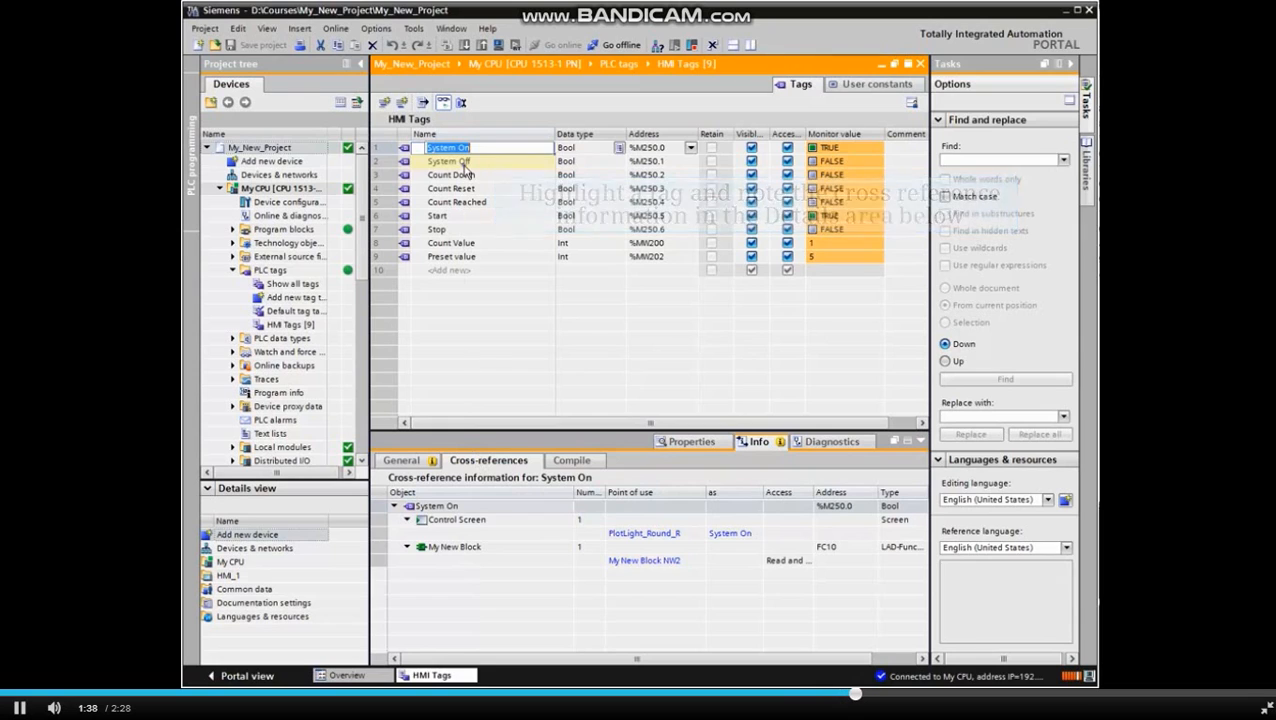
Select the System Off row, then the Count Down row, to see their cross-references
{"action": "left_click", "coordinate": [448, 161]}
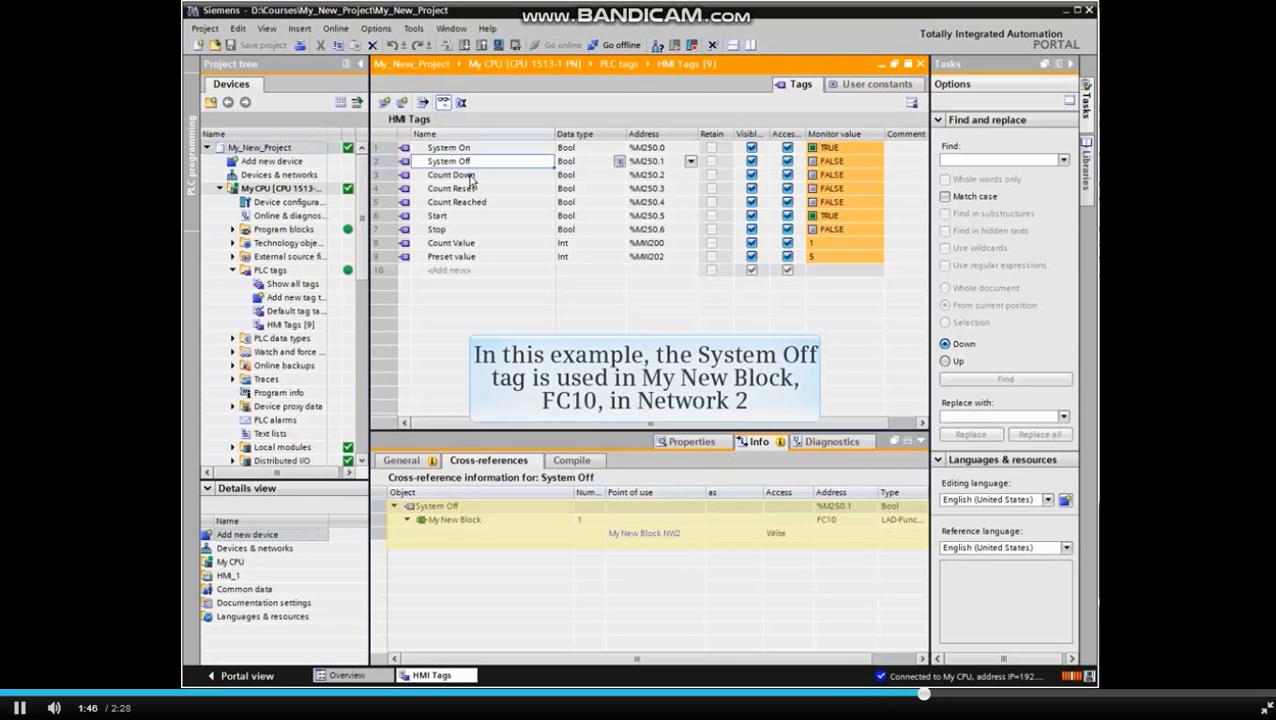
{"action": "left_click", "coordinate": [450, 175]}
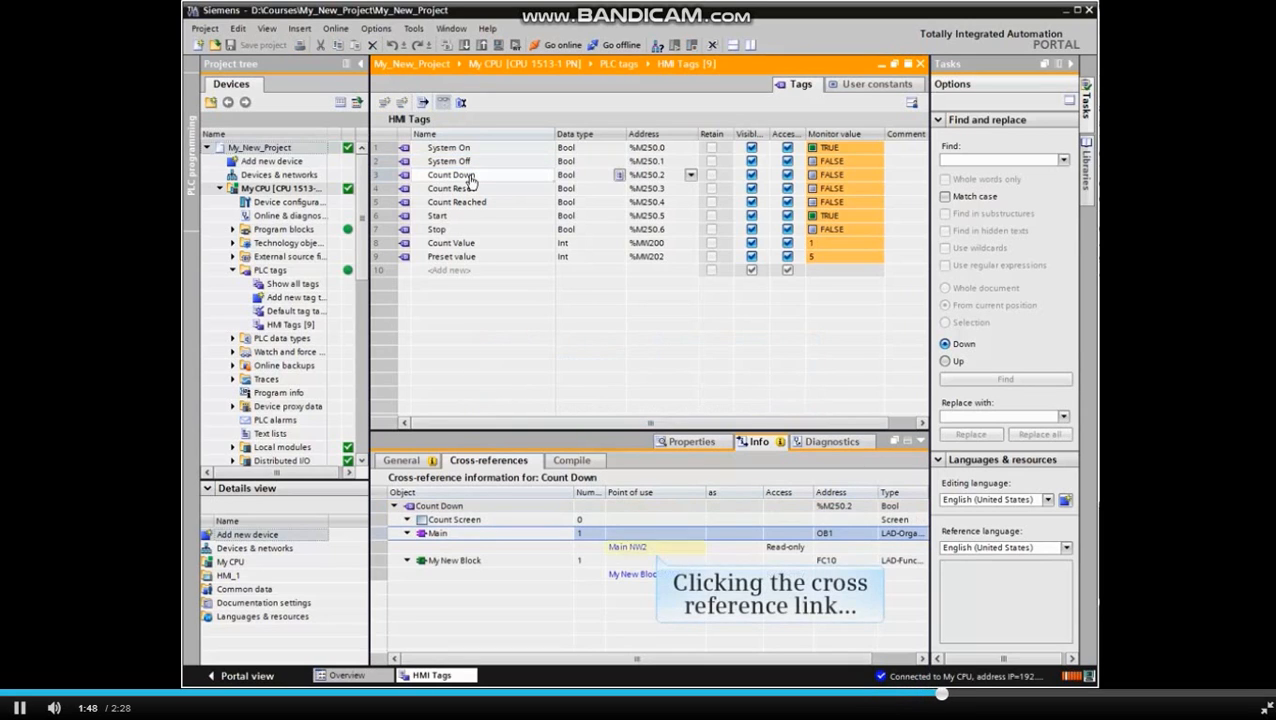
{"action": "mouse_move", "coordinate": [599, 289]}
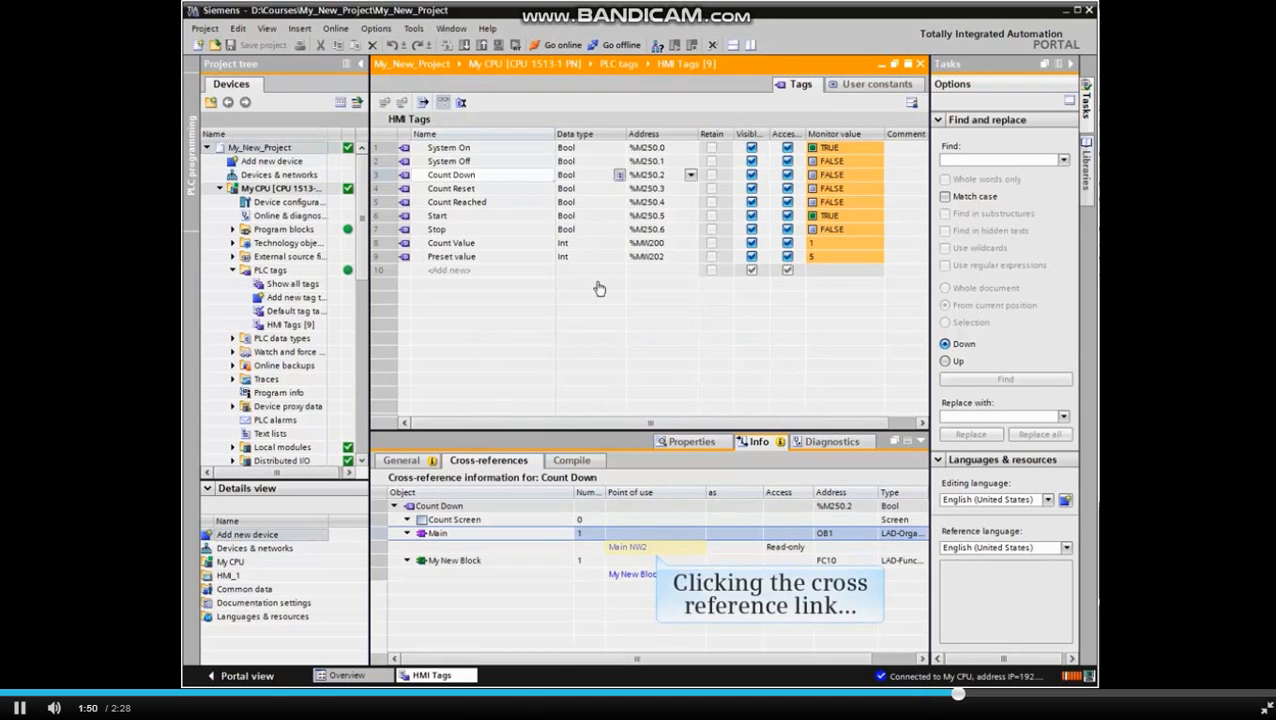
Jump to Main NW2 via the cross-reference link, then return to HMI Tags
{"action": "left_click", "coordinate": [627, 547]}
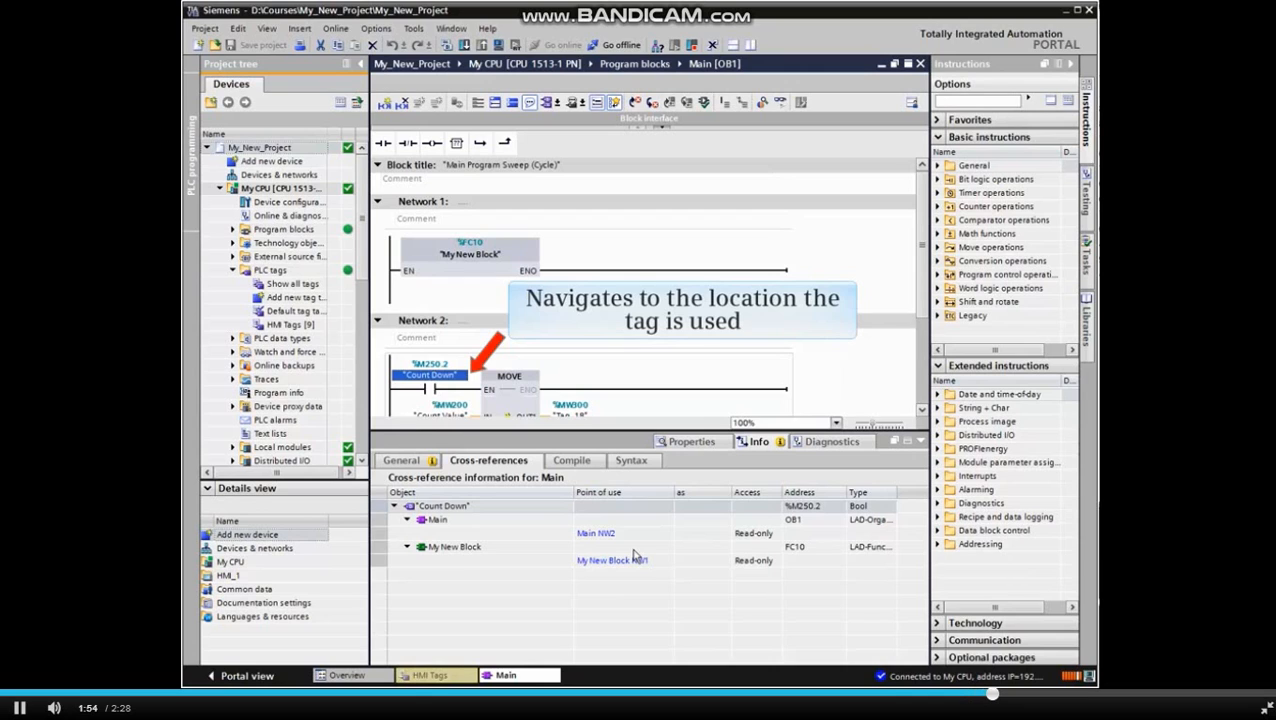
{"action": "left_click", "coordinate": [430, 675]}
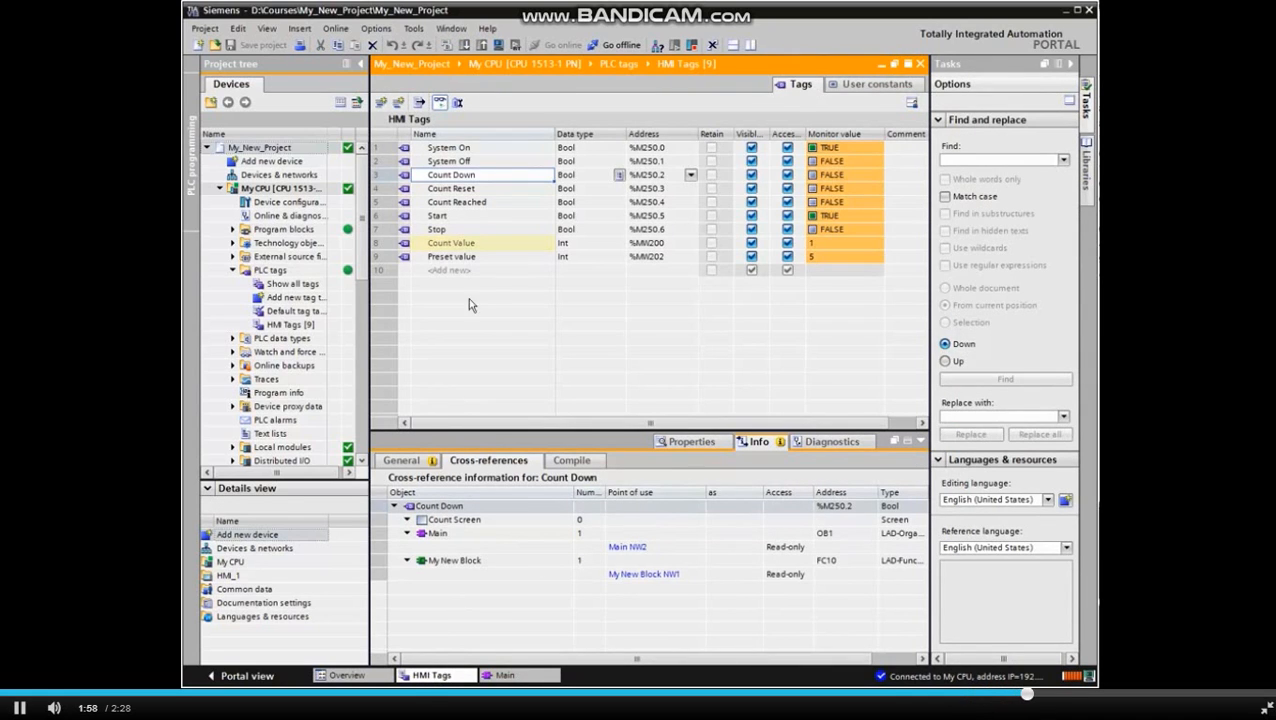
Open Polygon_1 from Count Value's cross-references, then select Preset value
{"action": "left_click", "coordinate": [450, 242]}
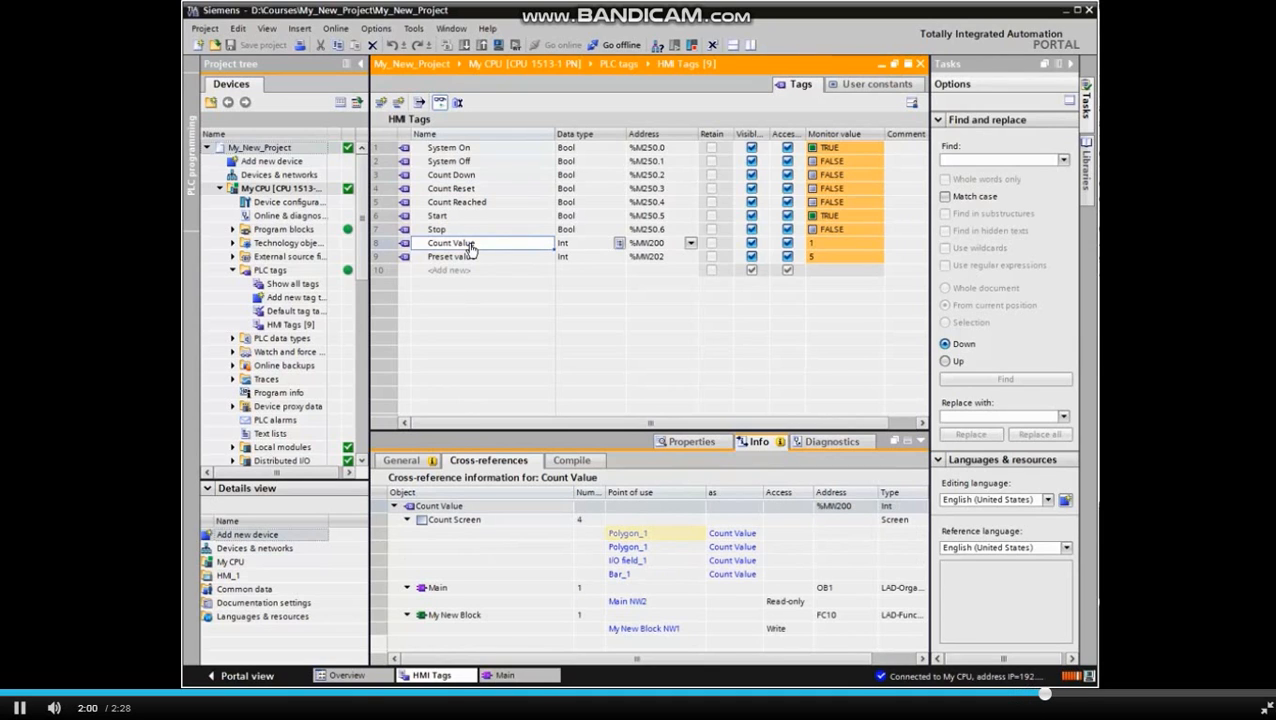
{"action": "left_click", "coordinate": [627, 533]}
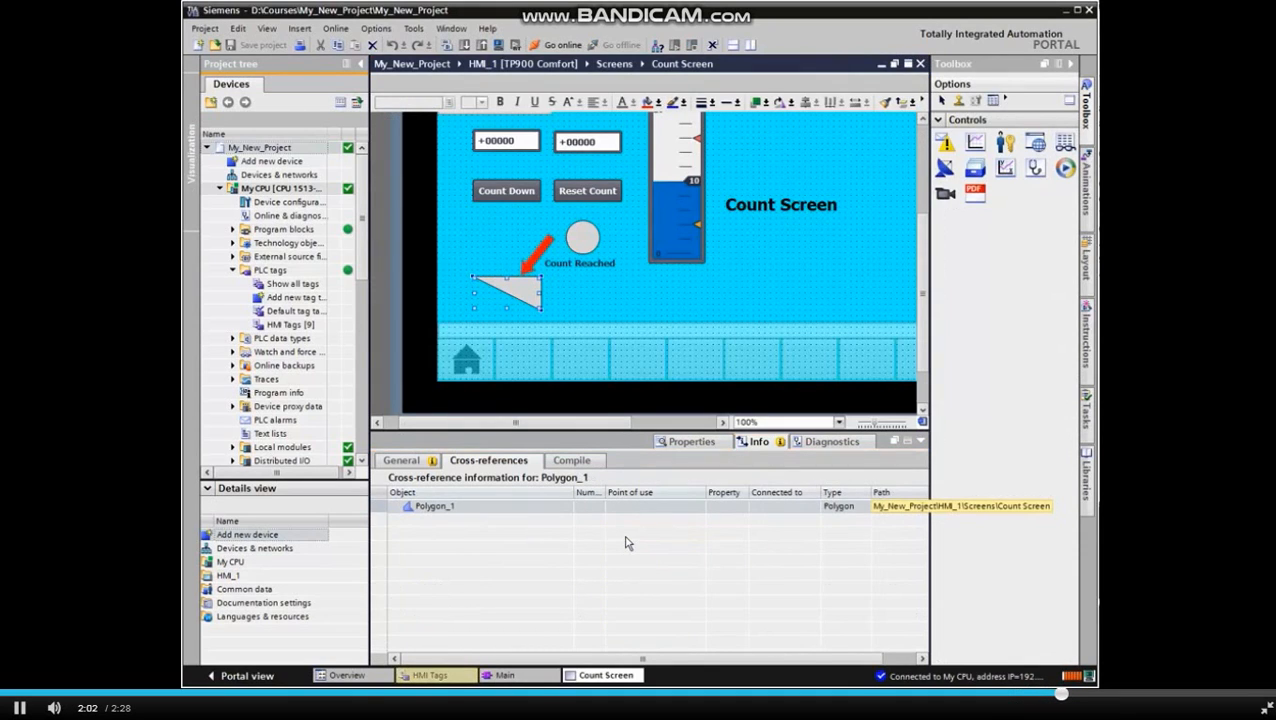
{"action": "mouse_move", "coordinate": [434, 659]}
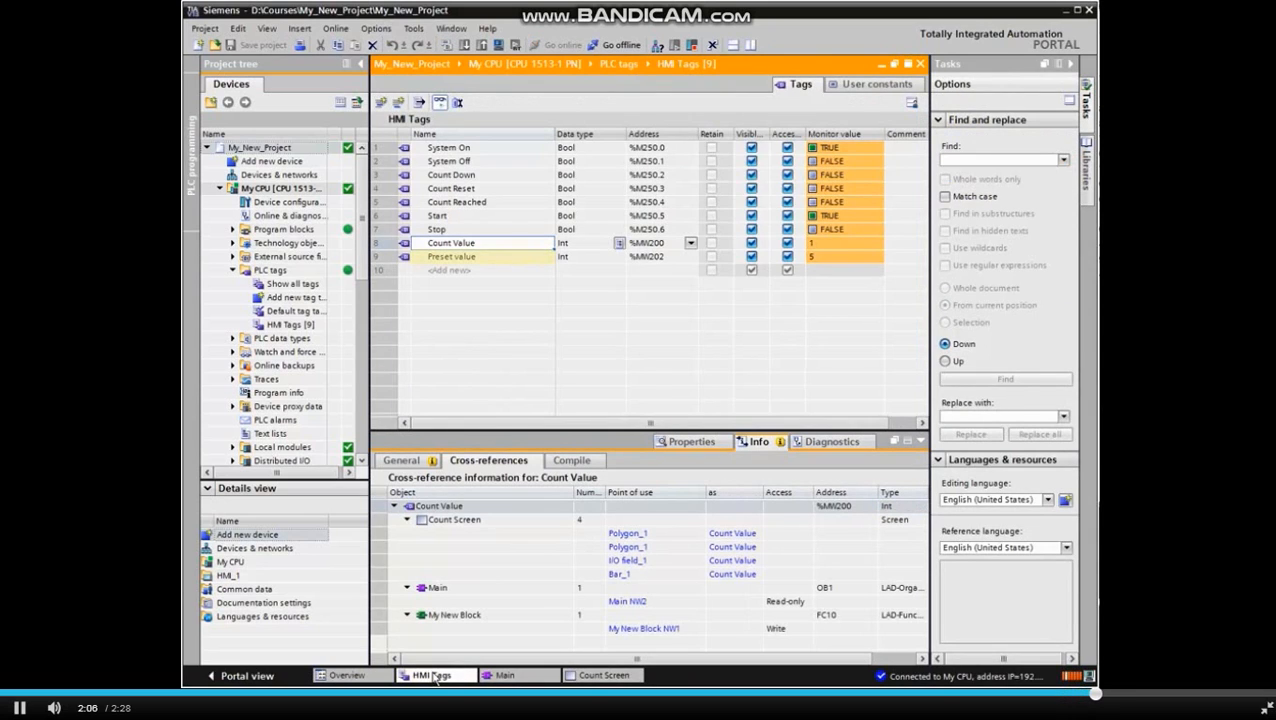
{"action": "left_click", "coordinate": [451, 256]}
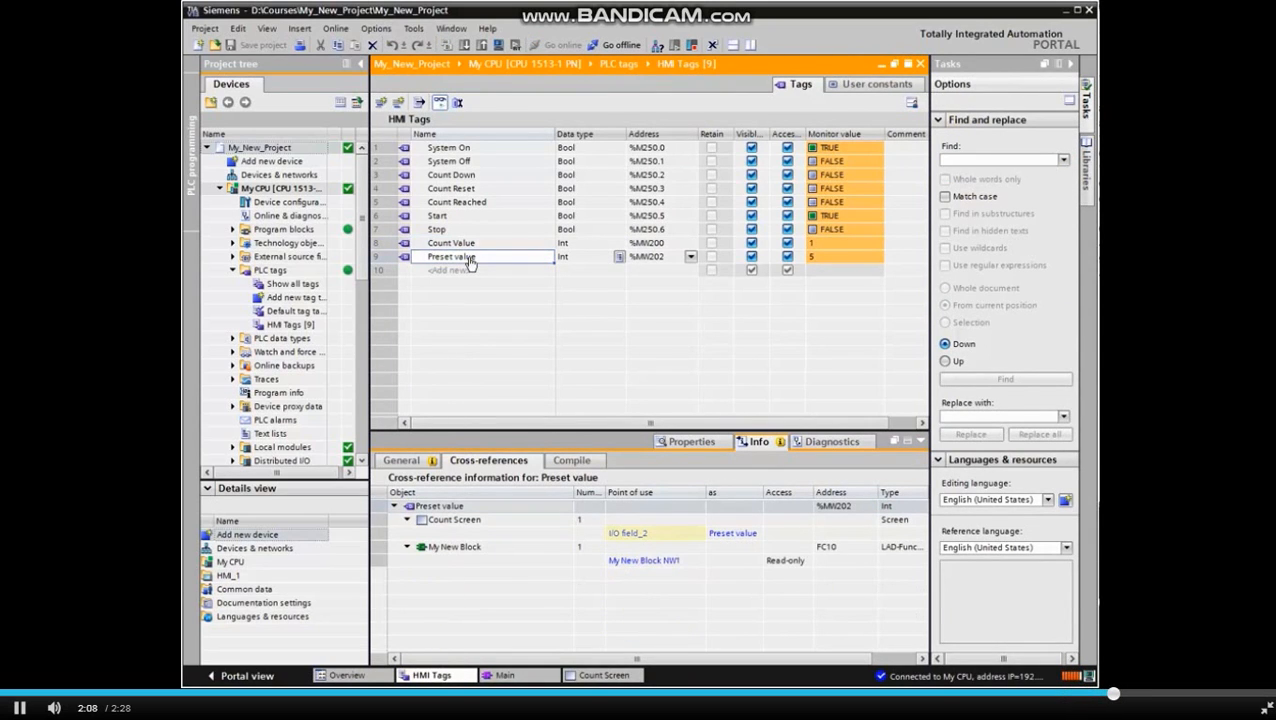